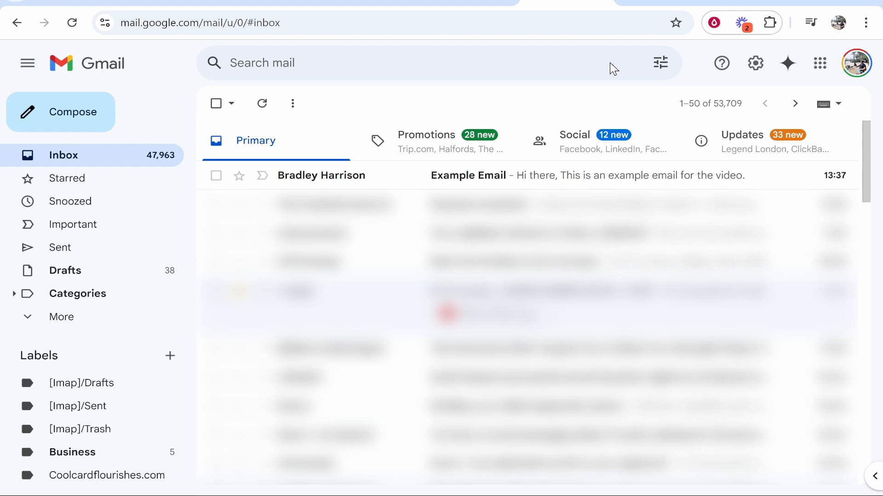
pyautogui.moveTo(573, 138)
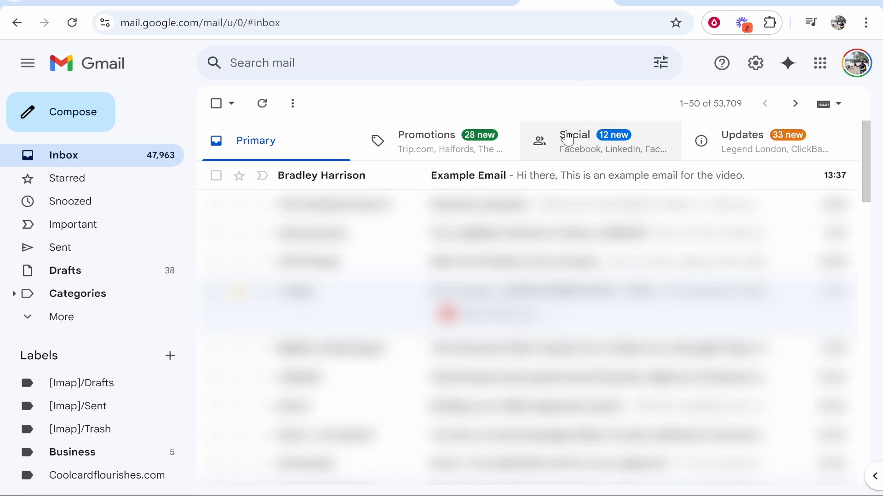
pyautogui.moveTo(792, 95)
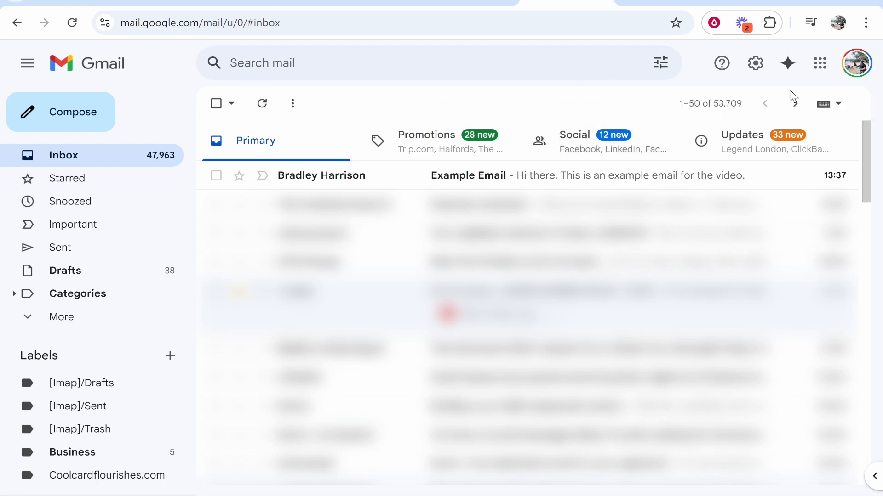
pyautogui.moveTo(819, 63)
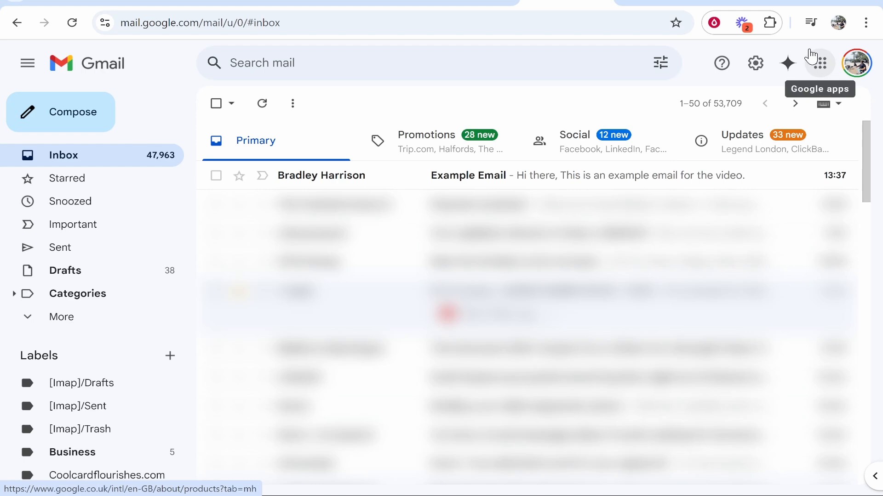
pyautogui.moveTo(814, 57)
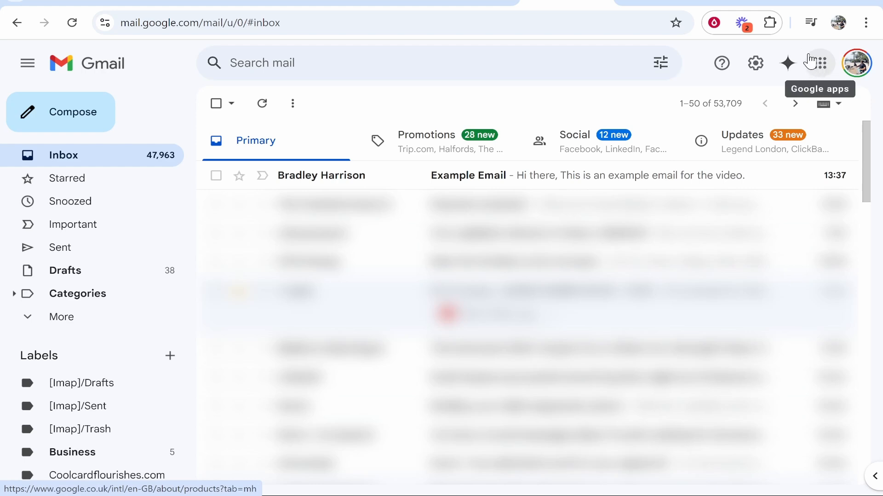
# Step: Launch Google Contacts from Gmail's Google apps launcher
pyautogui.click(820, 63)
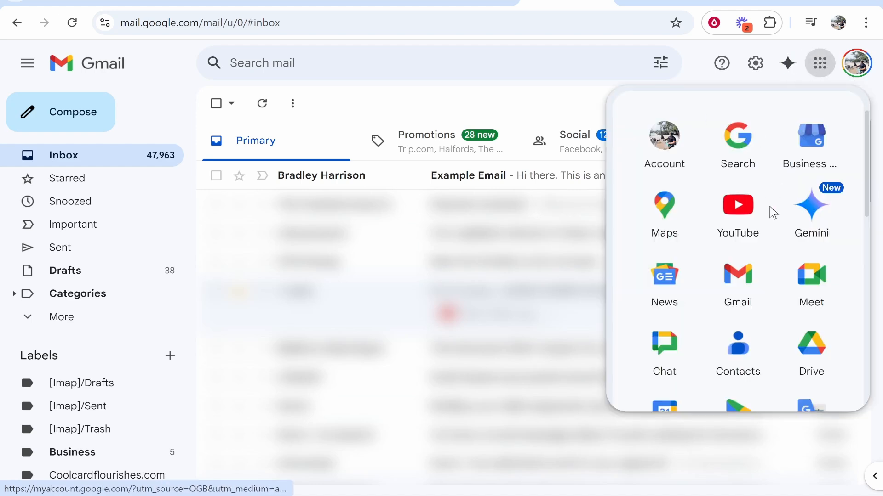
pyautogui.scroll(-3)
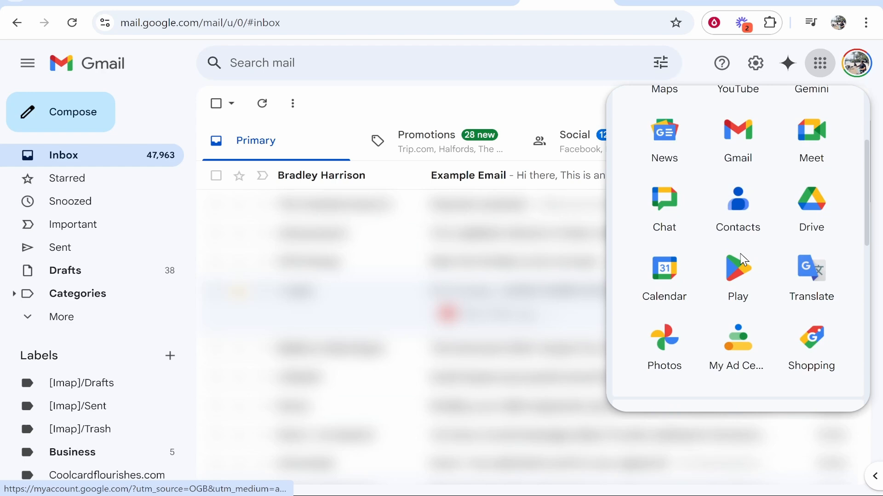
pyautogui.moveTo(721, 217)
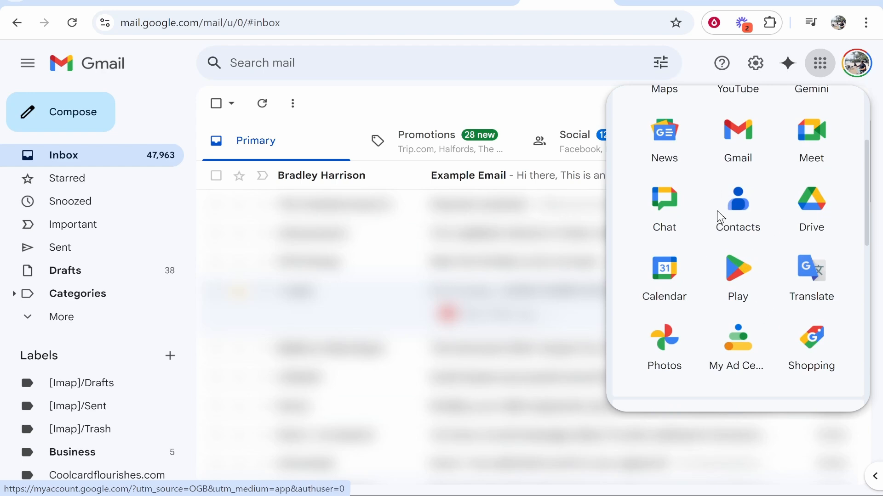
pyautogui.moveTo(740, 209)
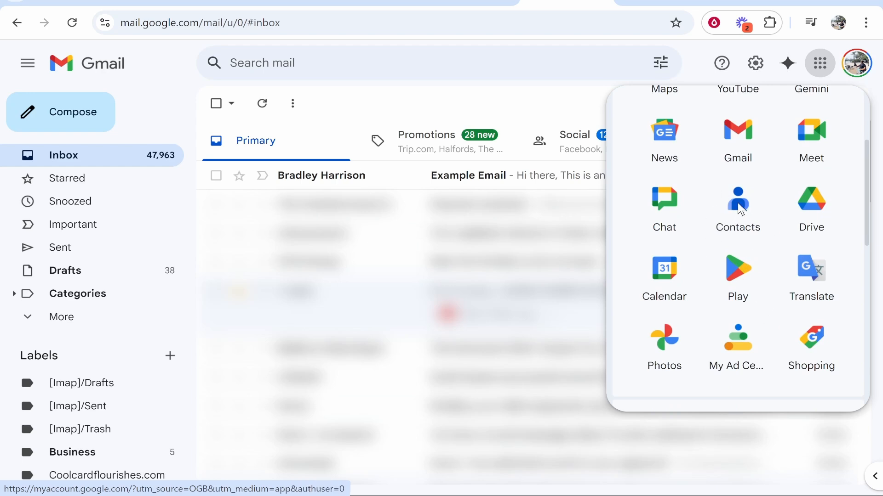
pyautogui.moveTo(737, 199)
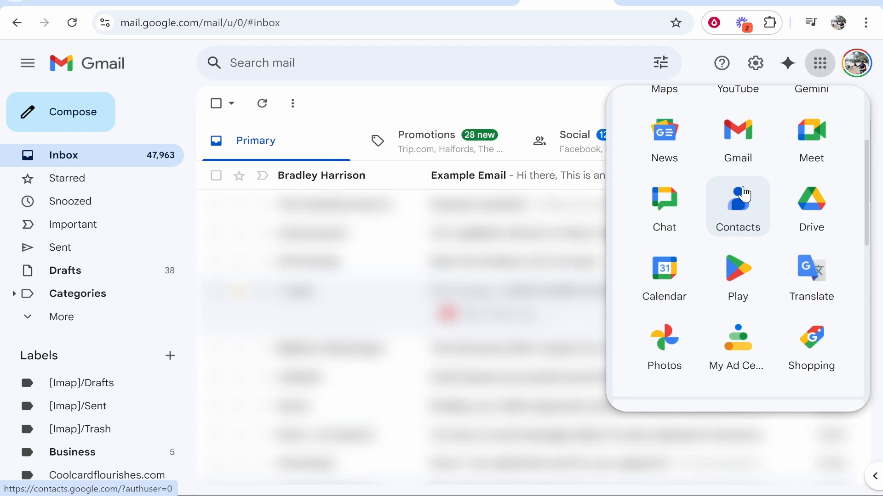
pyautogui.moveTo(737, 219)
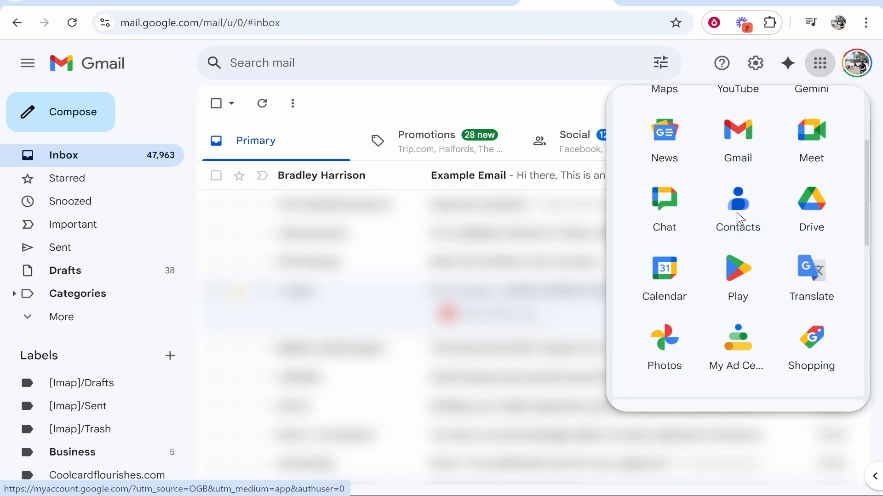
pyautogui.click(737, 200)
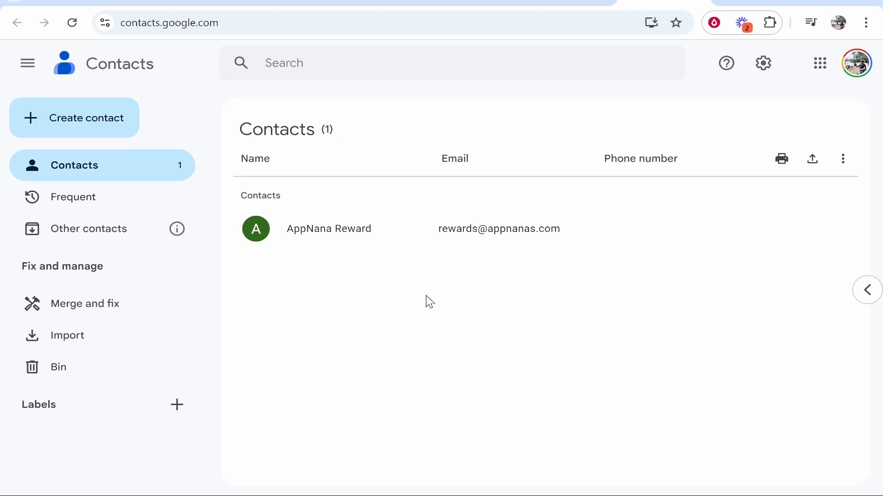
pyautogui.moveTo(143, 163)
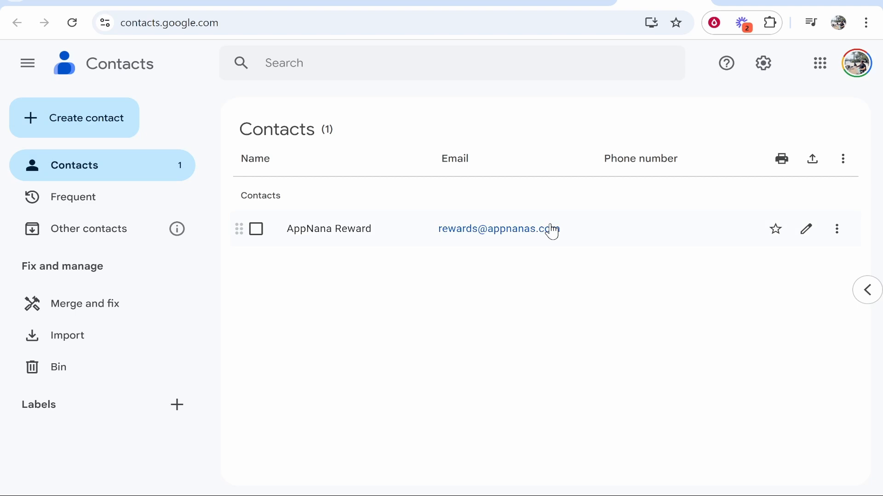
pyautogui.moveTo(293, 261)
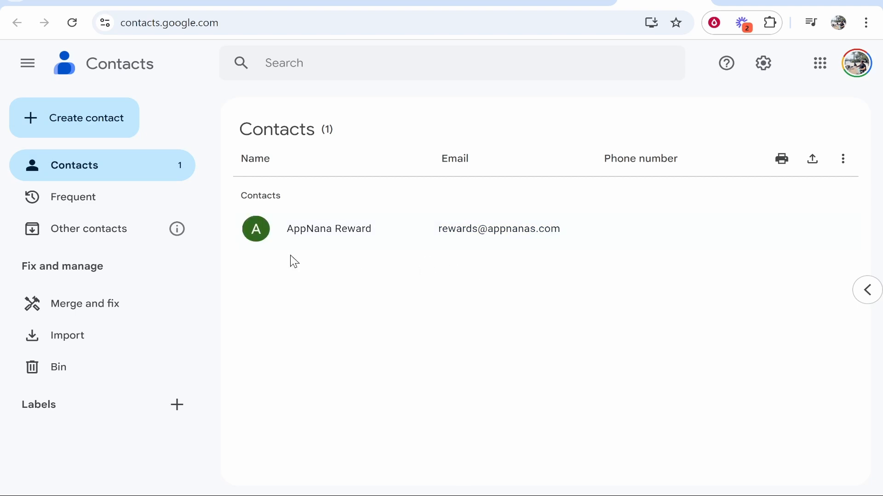
# Step: Show the Create contact dropdown with single and multiple contact options
pyautogui.click(73, 118)
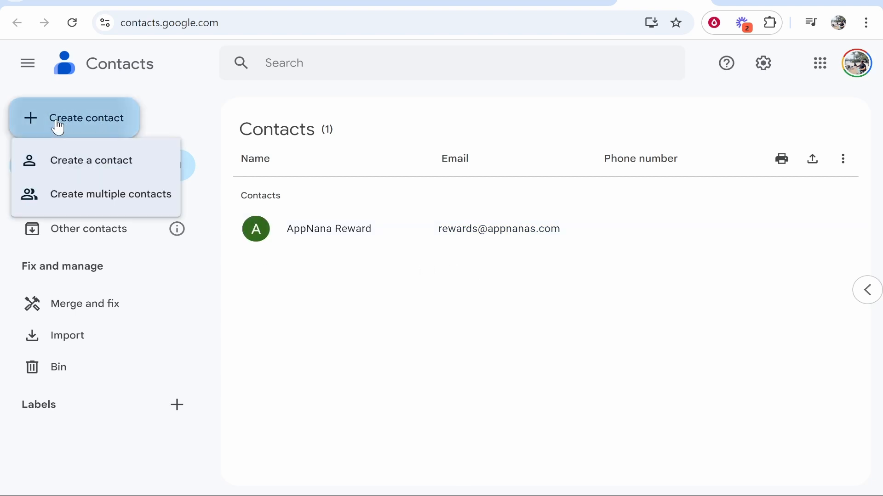
pyautogui.click(92, 160)
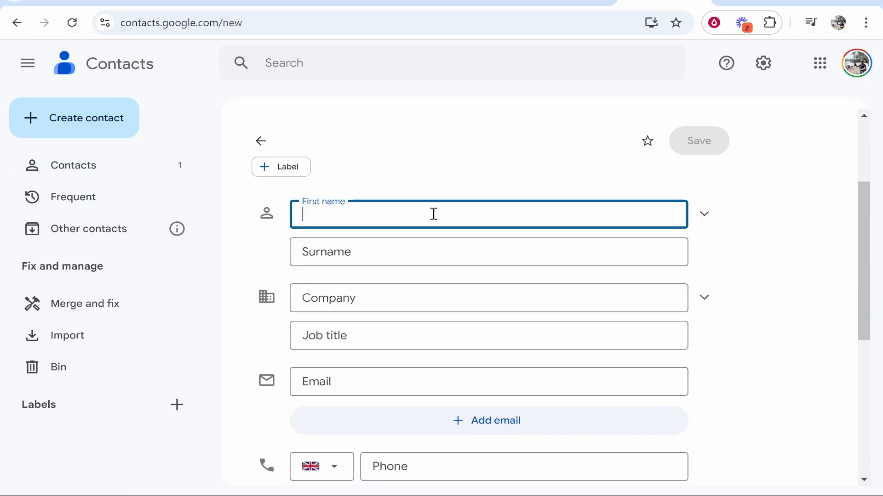
pyautogui.write('Steve')
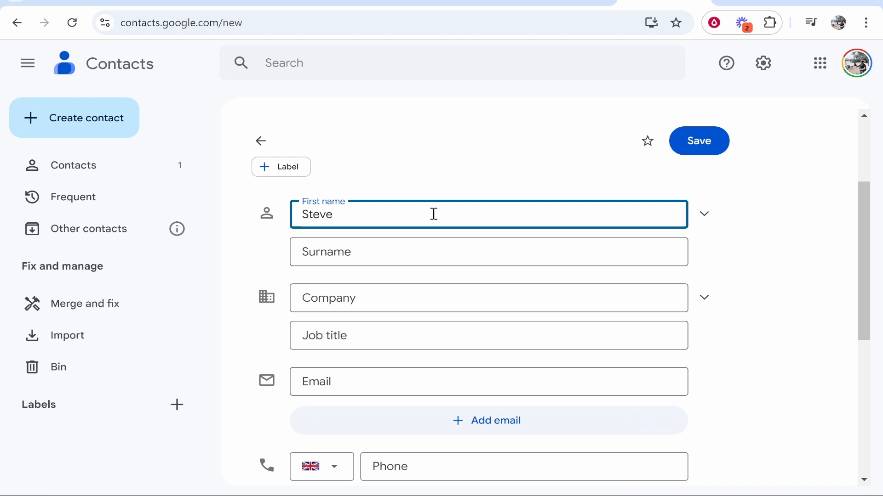
pyautogui.scroll(-3)
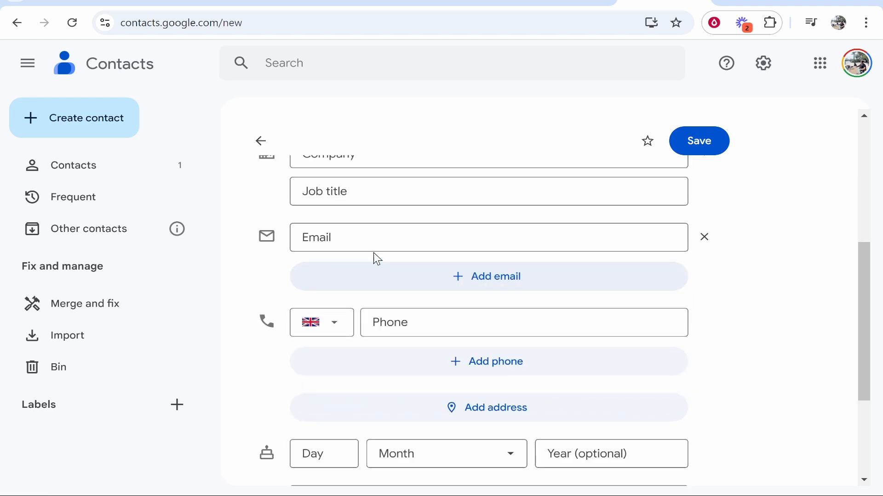
pyautogui.scroll(-3)
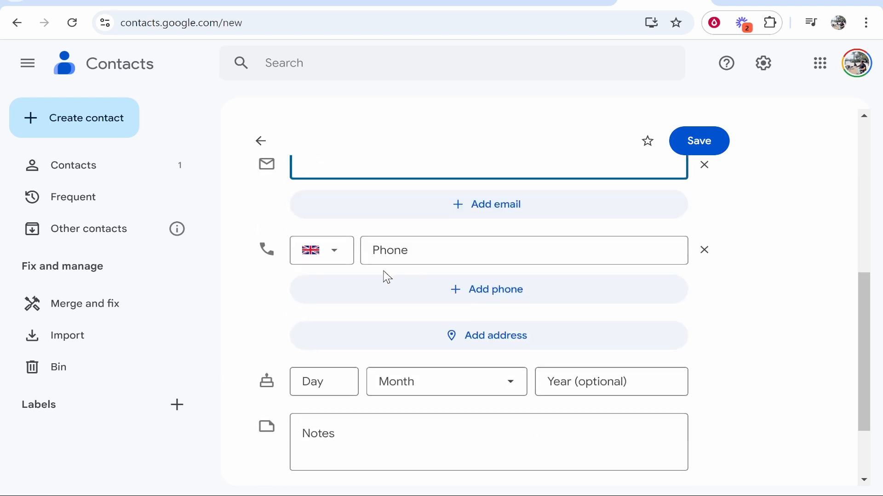
pyautogui.scroll(3)
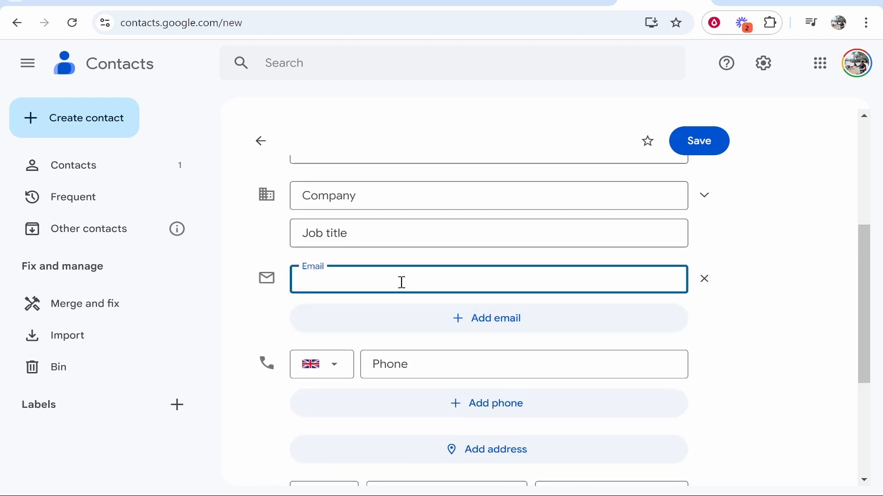
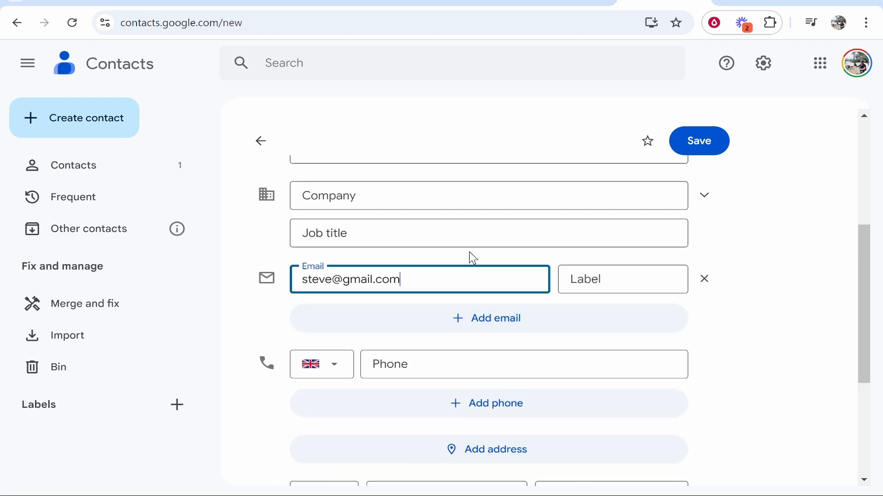
# Step: Save the new contact Steve Steve and return to the Gmail inbox
pyautogui.click(698, 141)
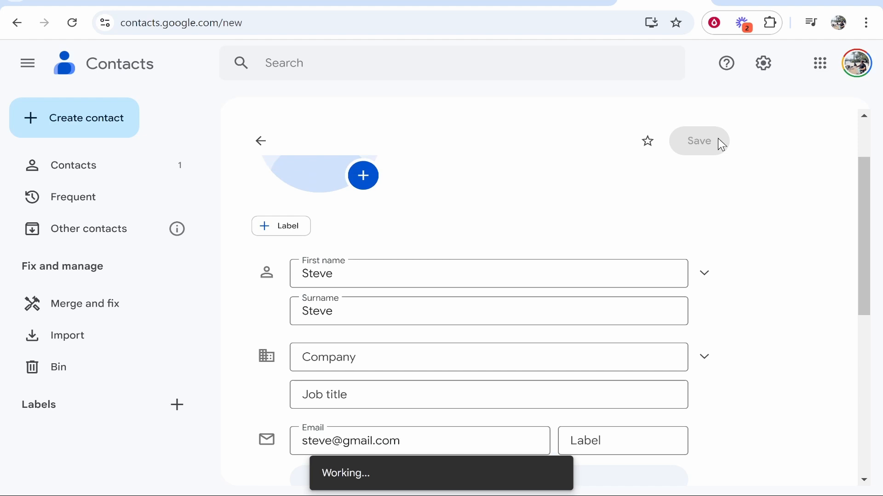
pyautogui.click(698, 141)
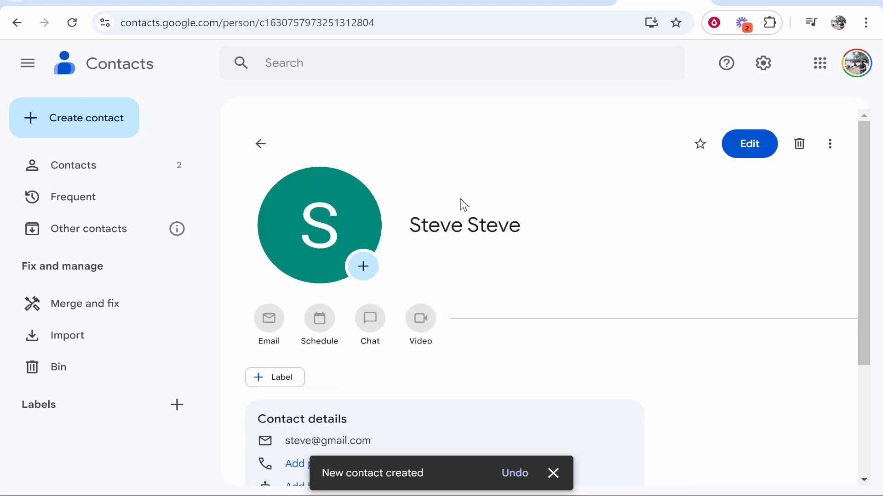
pyautogui.click(260, 143)
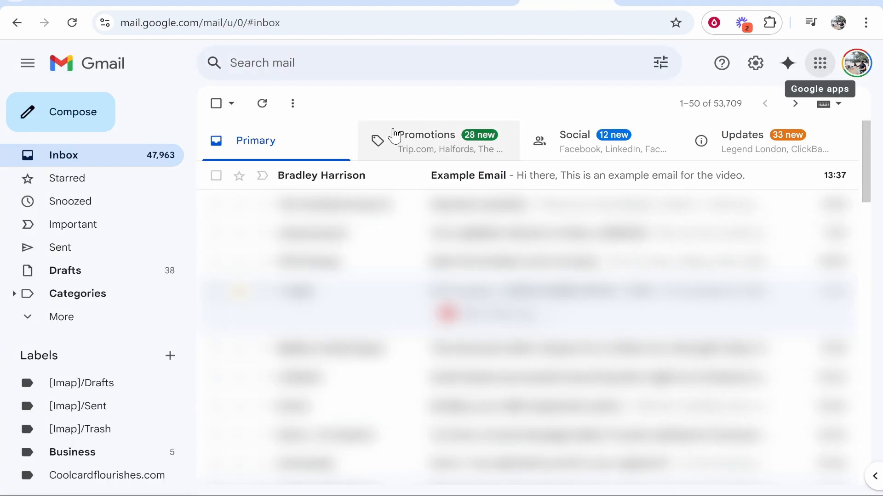
pyautogui.moveTo(398, 175)
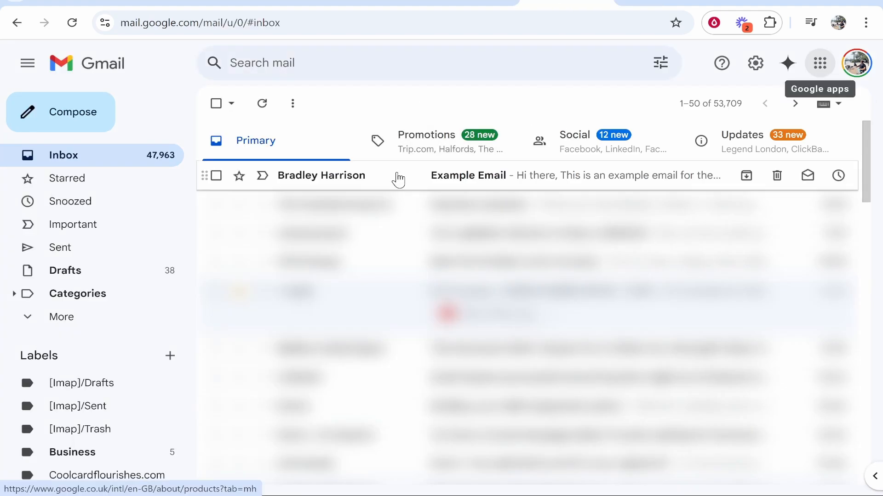
pyautogui.click(467, 174)
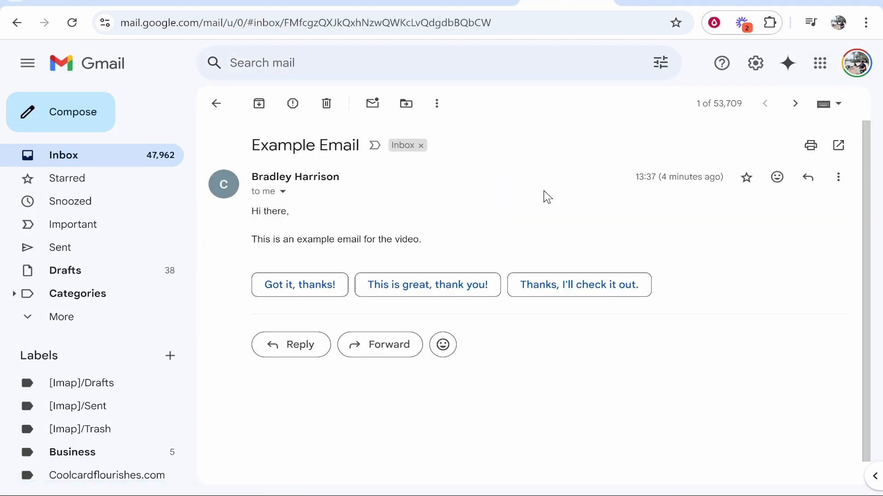
pyautogui.moveTo(325, 215)
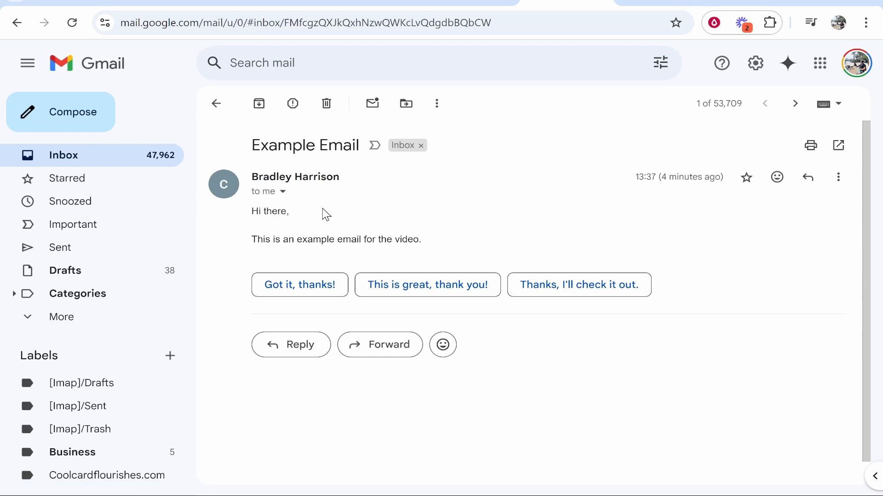
pyautogui.moveTo(265, 176)
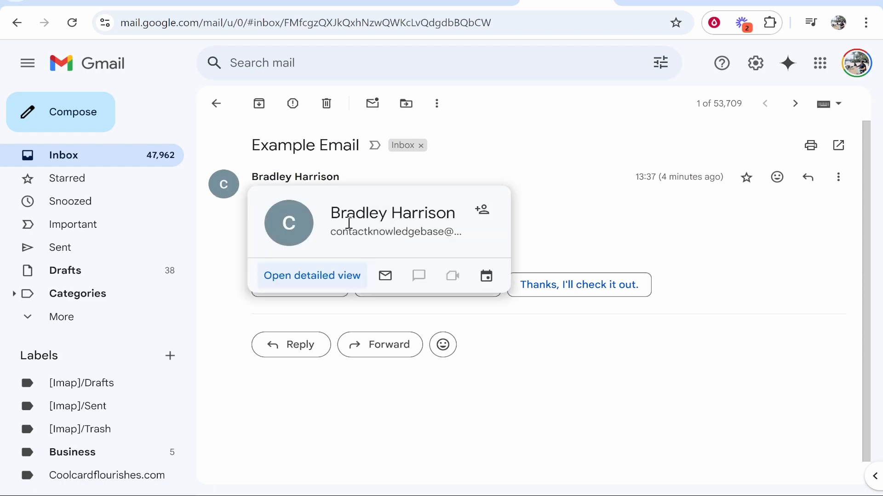
pyautogui.moveTo(481, 210)
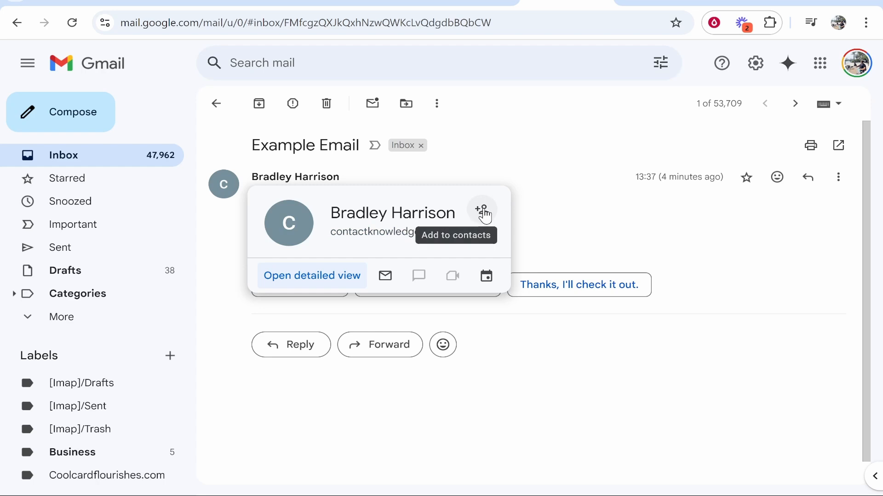
pyautogui.click(481, 209)
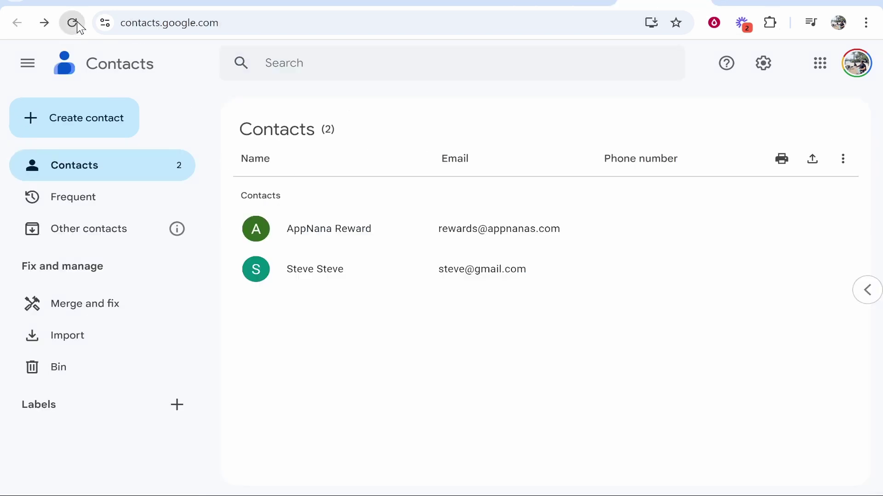
pyautogui.click(71, 22)
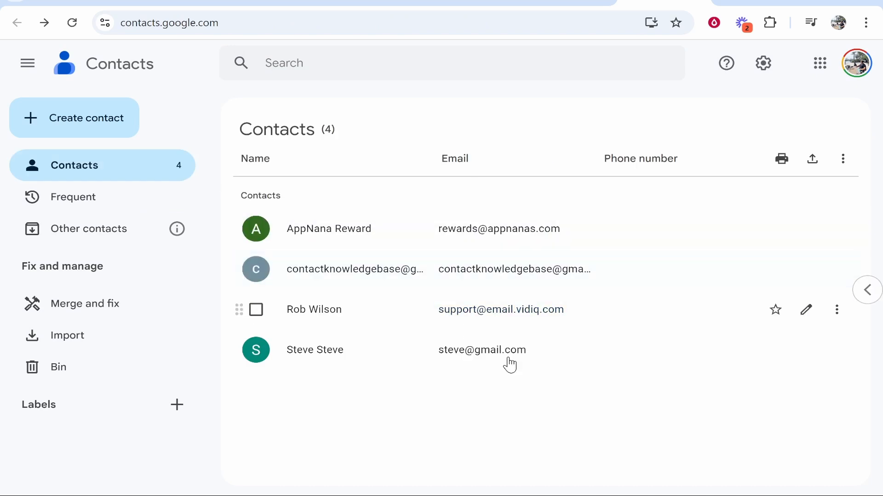
pyautogui.moveTo(298, 276)
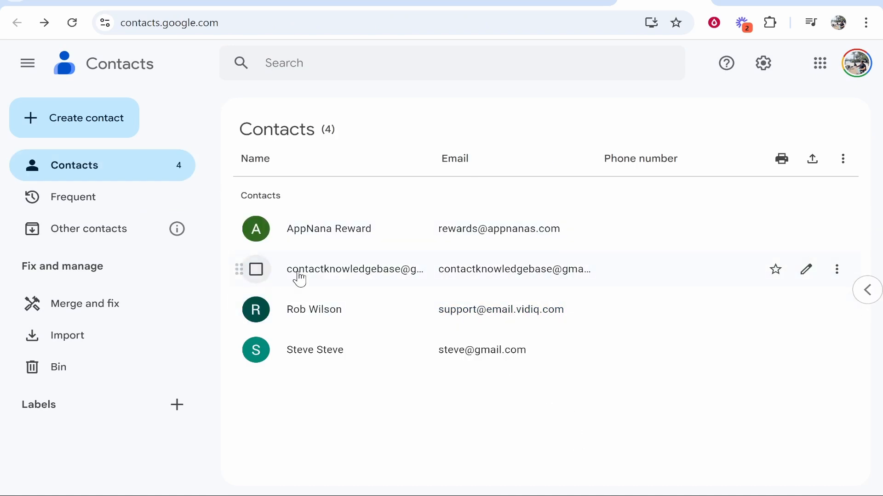
pyautogui.moveTo(529, 276)
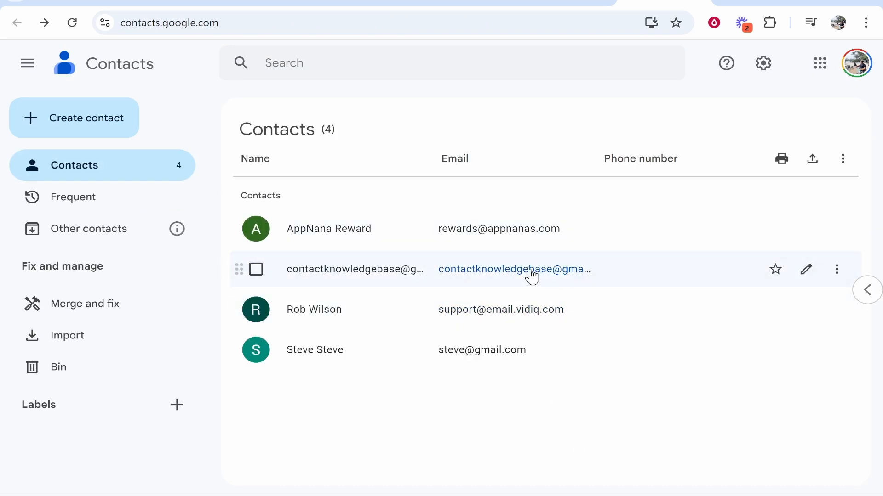
pyautogui.moveTo(597, 387)
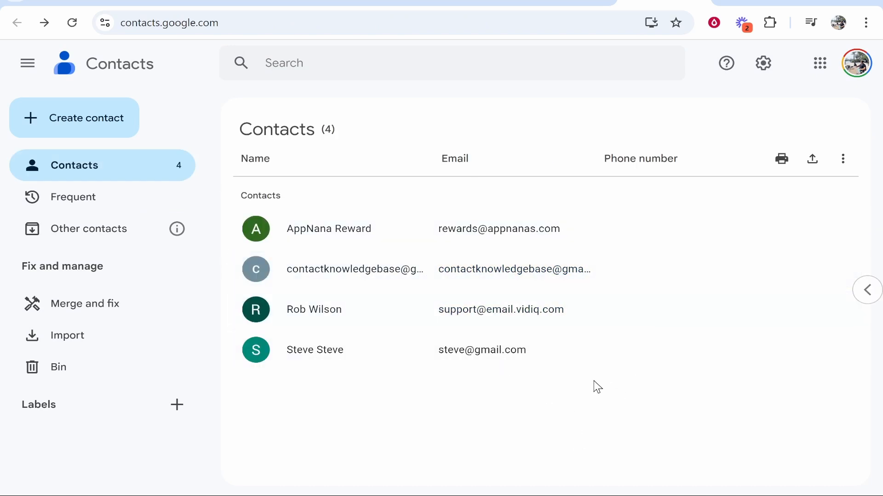